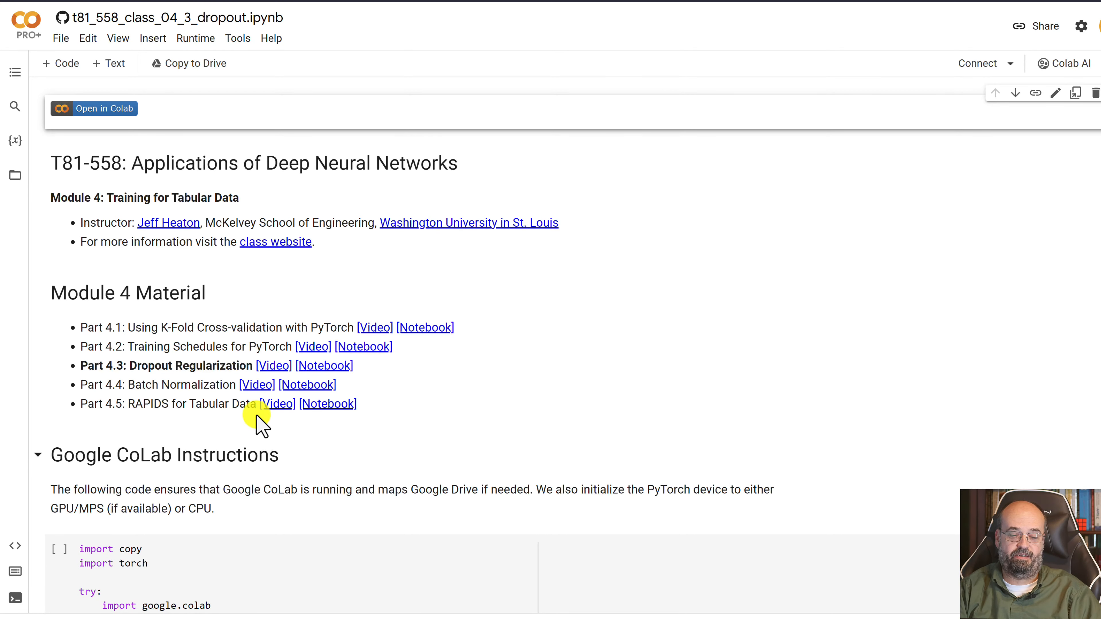
# Scroll to the Google CoLab Instructions section and focus its setup code cell
pyautogui.scroll(-3)
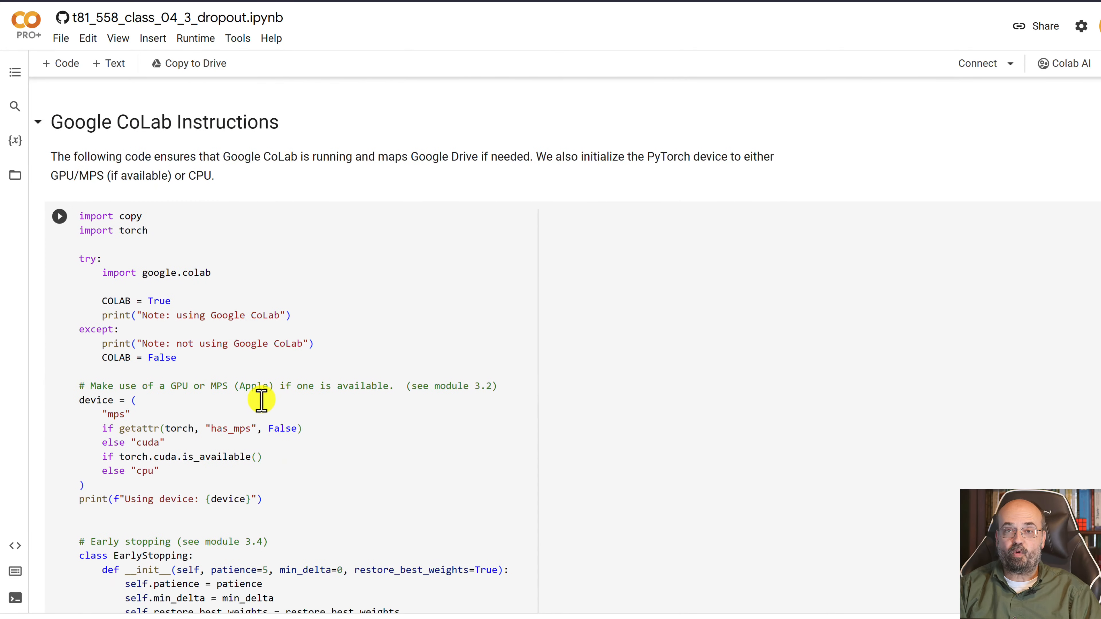
pyautogui.click(96, 223)
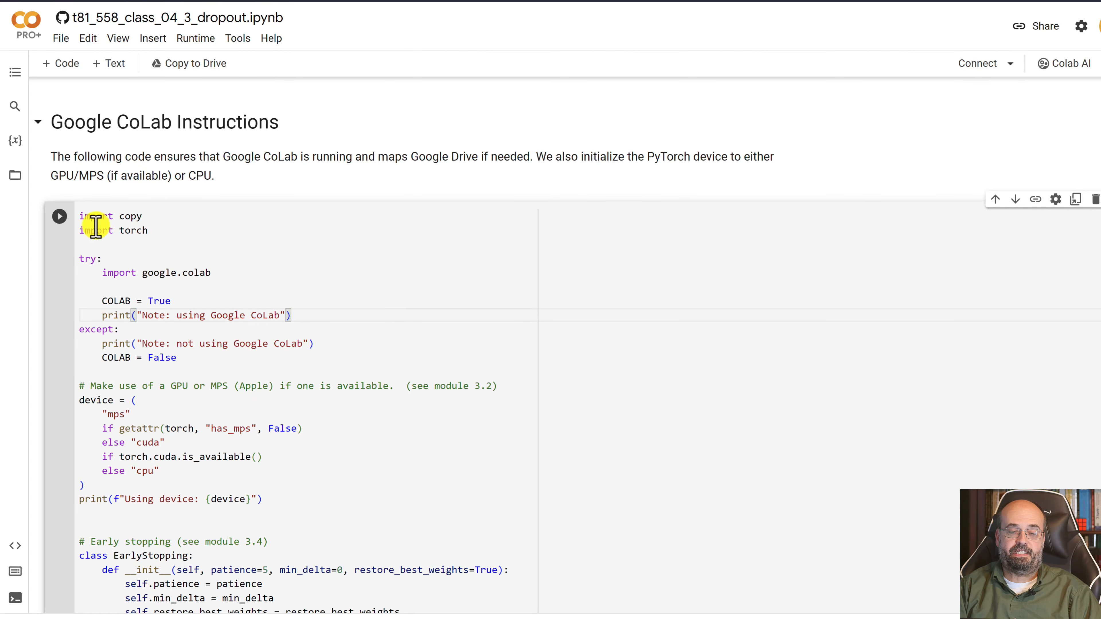
# Run the setup cell, accepting the authorship warning with Run anyway
pyautogui.click(59, 216)
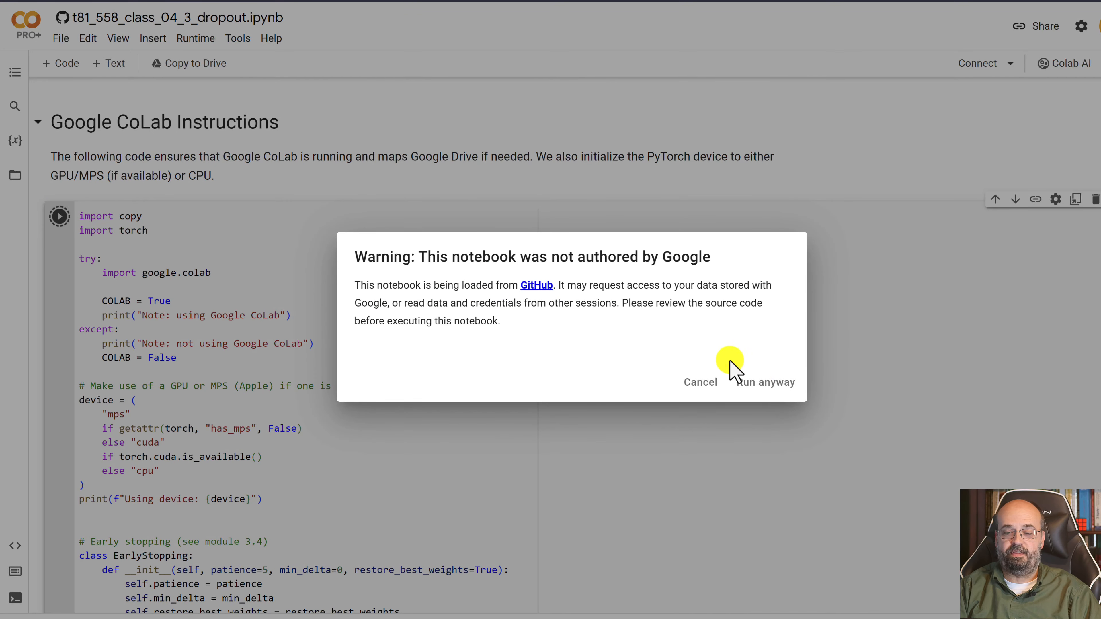
pyautogui.click(766, 382)
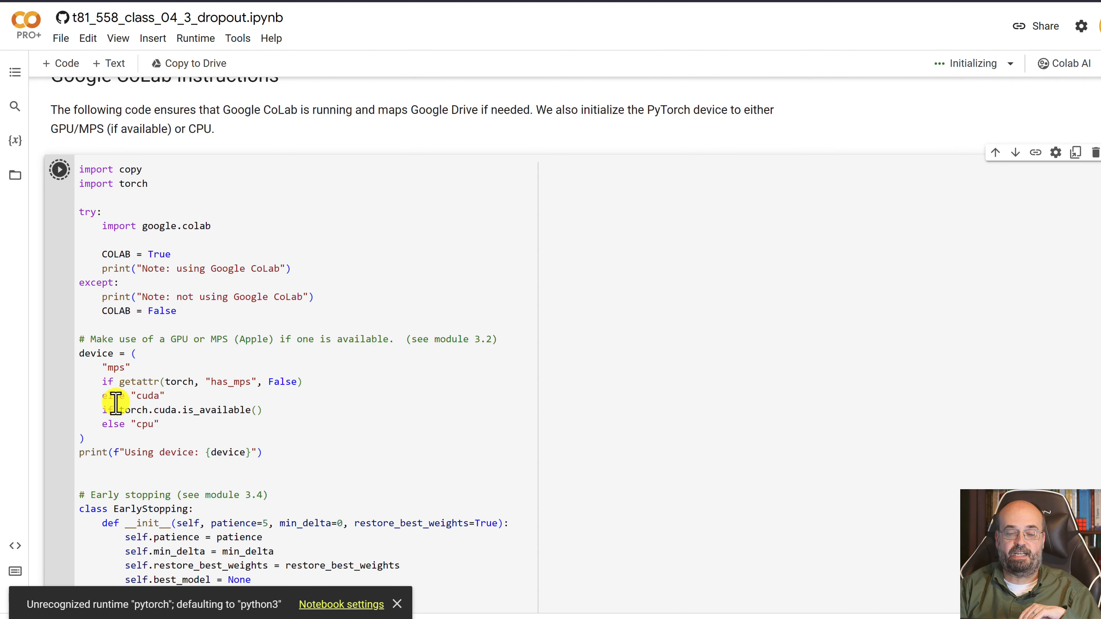
pyautogui.click(59, 169)
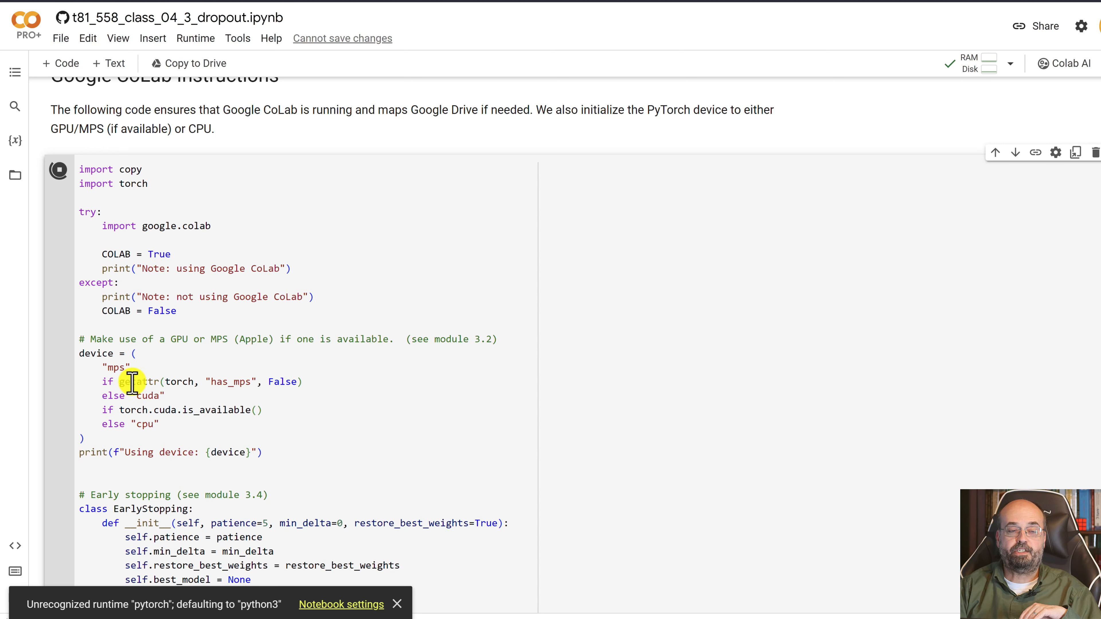
pyautogui.moveTo(218, 421)
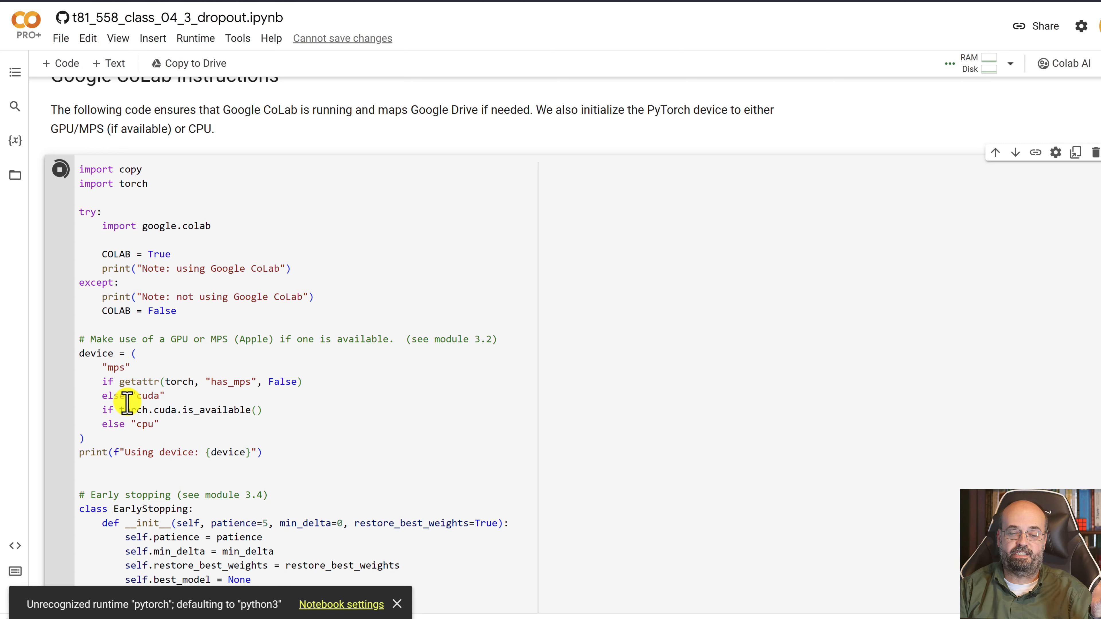
# Review the setup code and early-stopping class while it reports Colab in use and device cpu
pyautogui.doubleClick(148, 396)
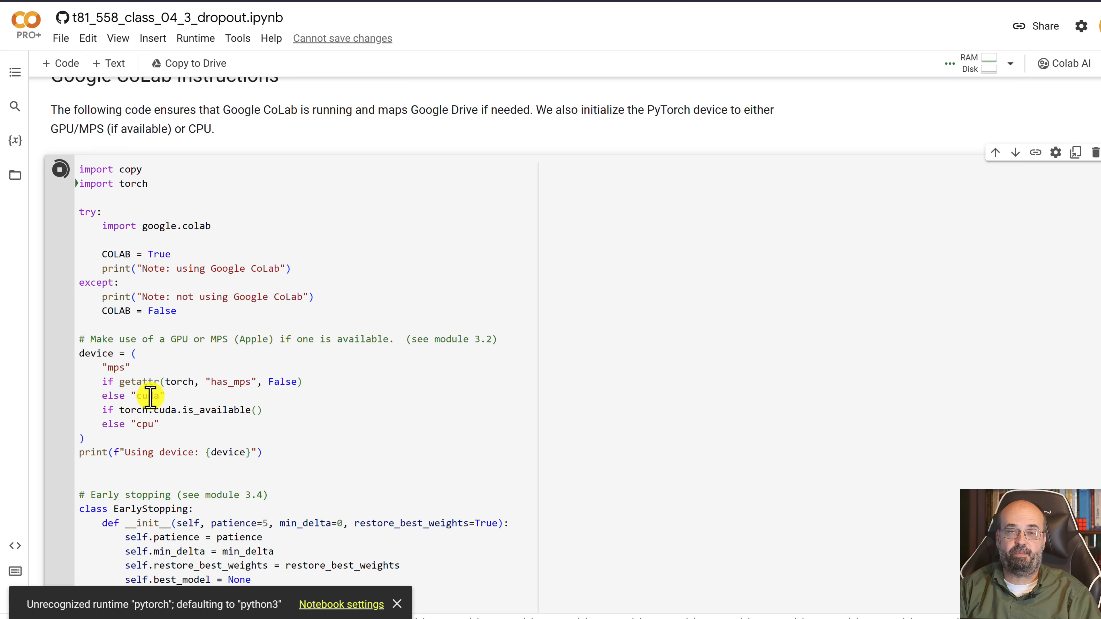
pyautogui.scroll(-3)
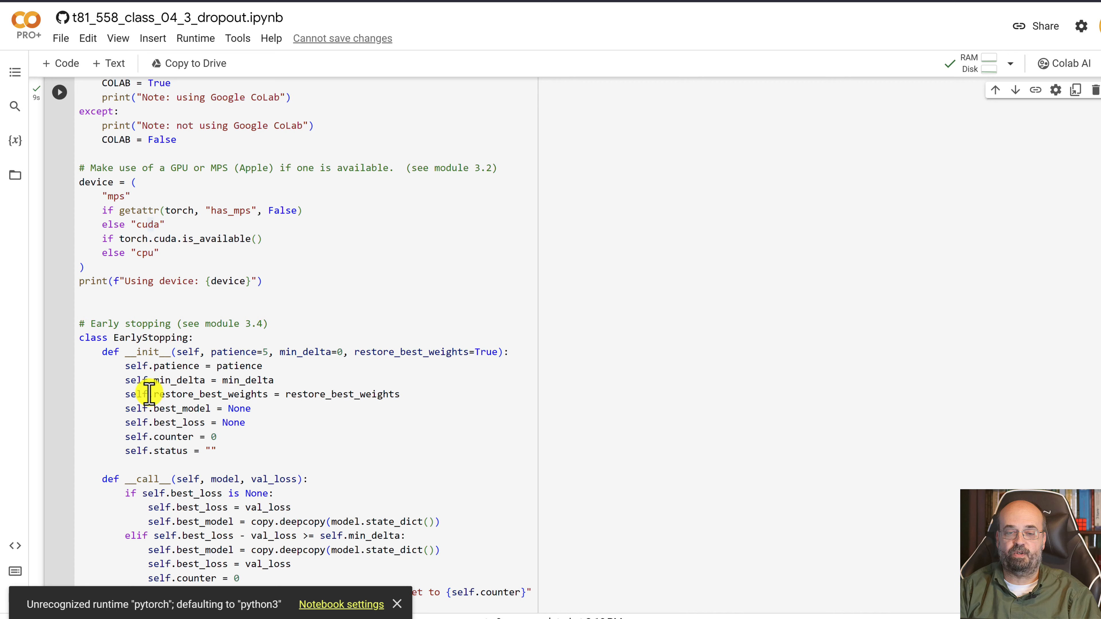
pyautogui.scroll(-3)
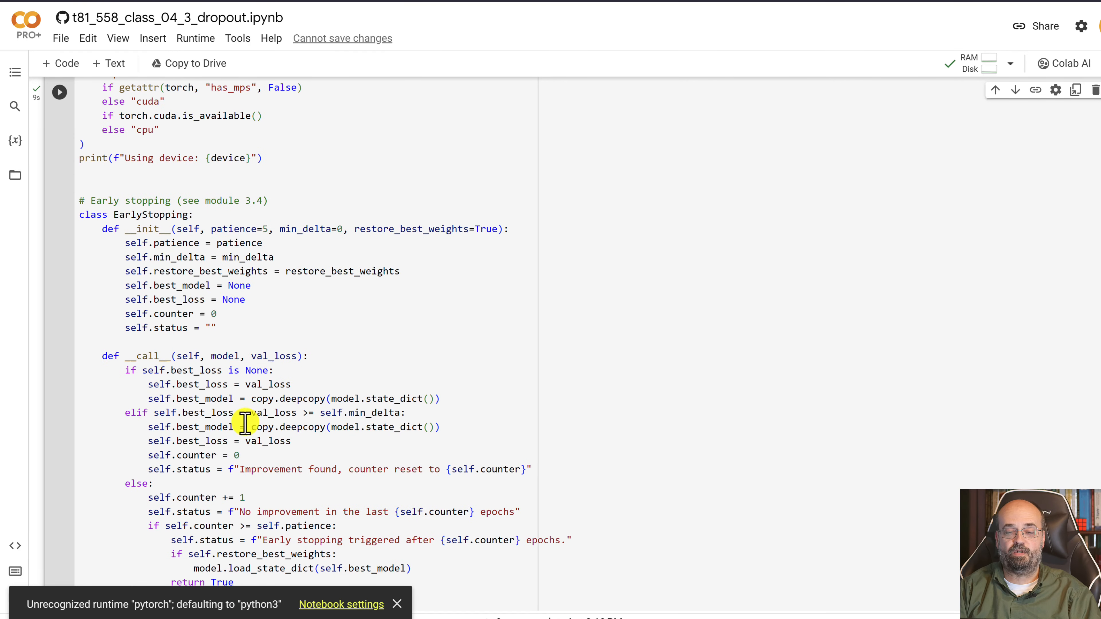
pyautogui.click(59, 92)
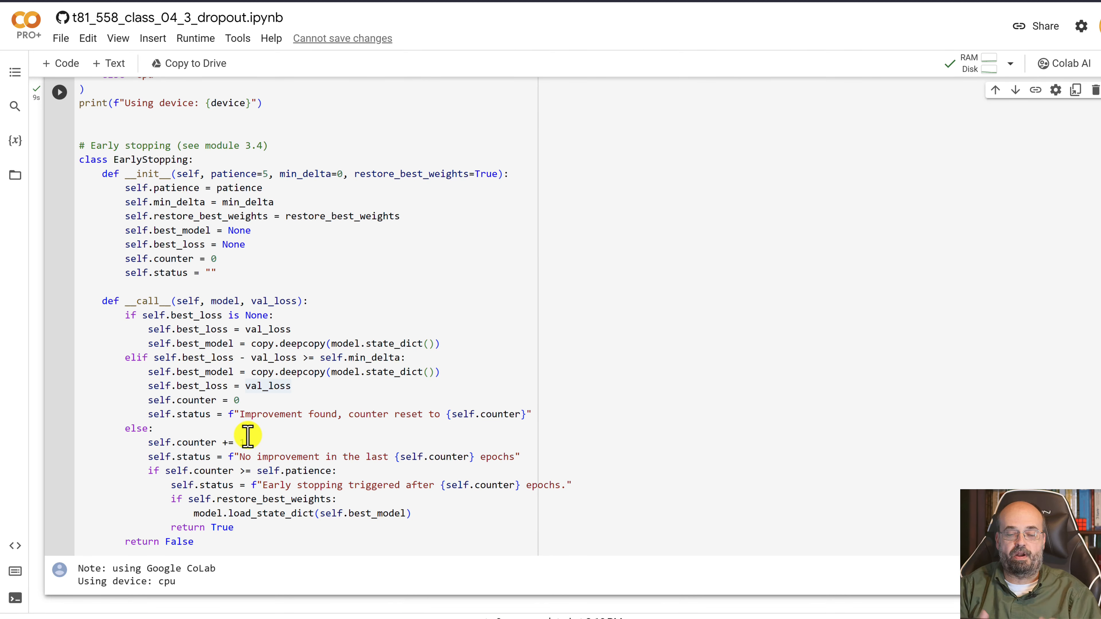
pyautogui.scroll(-3)
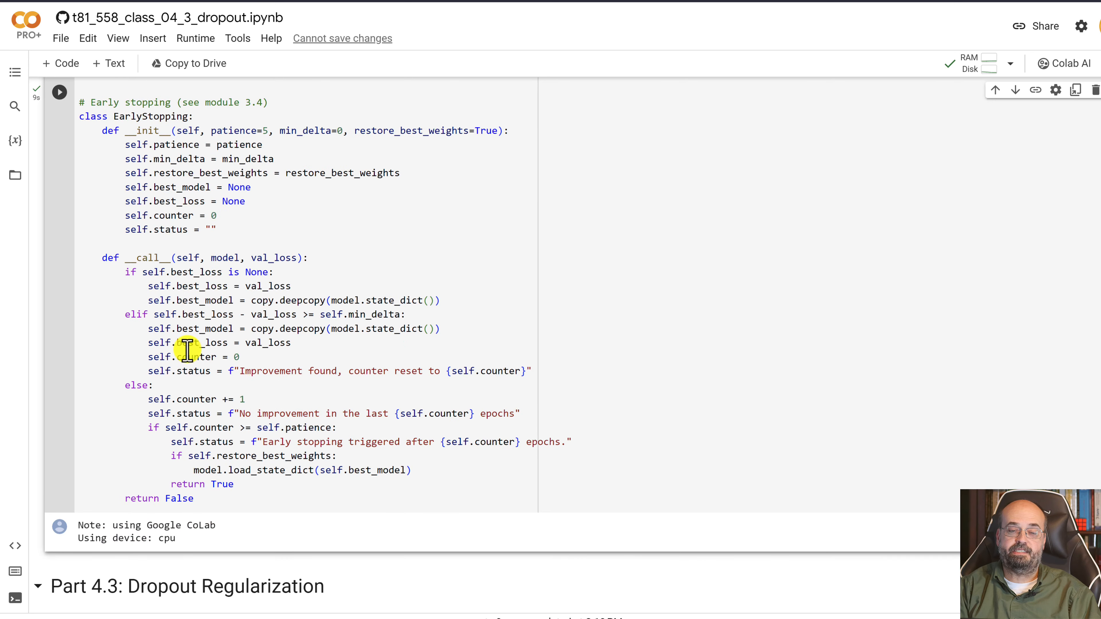
# Change the runtime type to a T4 GPU, confirming the disconnect and saving the choice
pyautogui.click(196, 38)
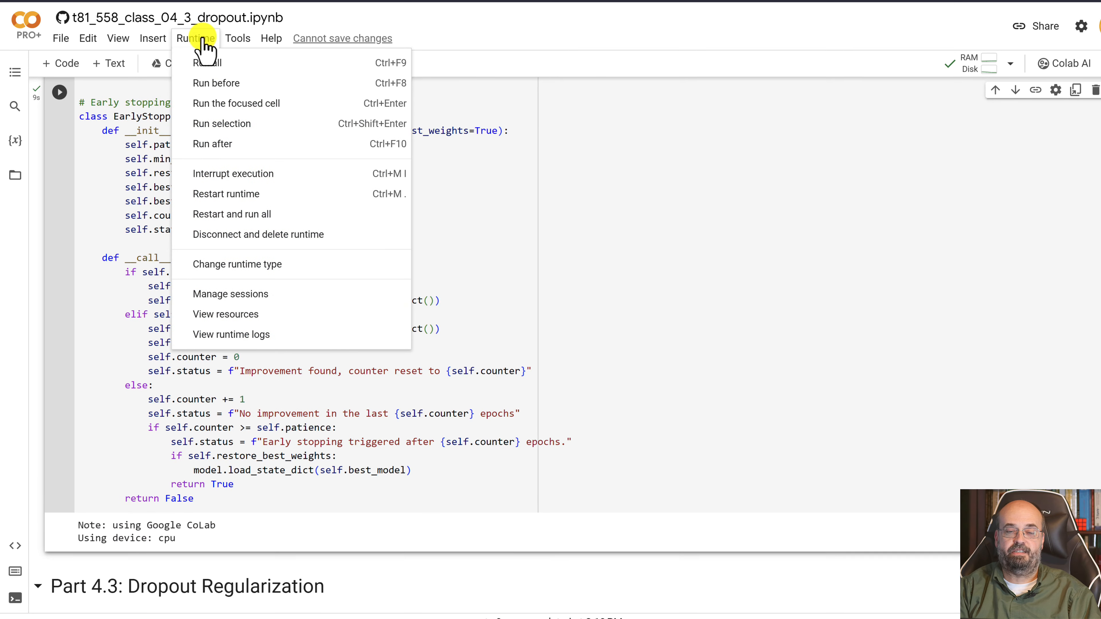
pyautogui.moveTo(271, 296)
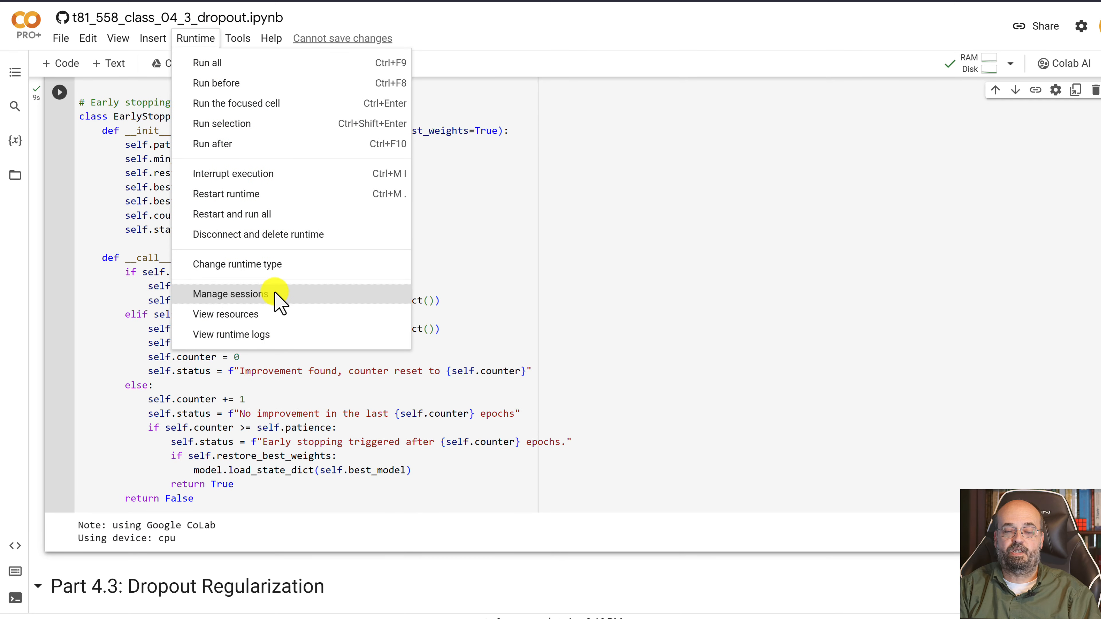
pyautogui.moveTo(261, 262)
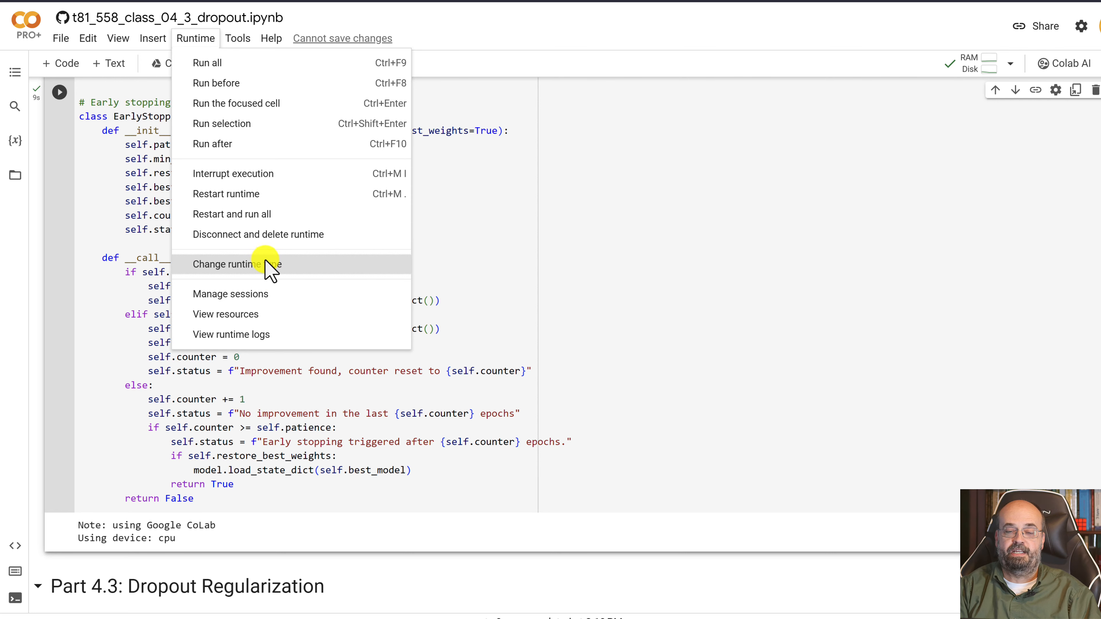
pyautogui.click(235, 264)
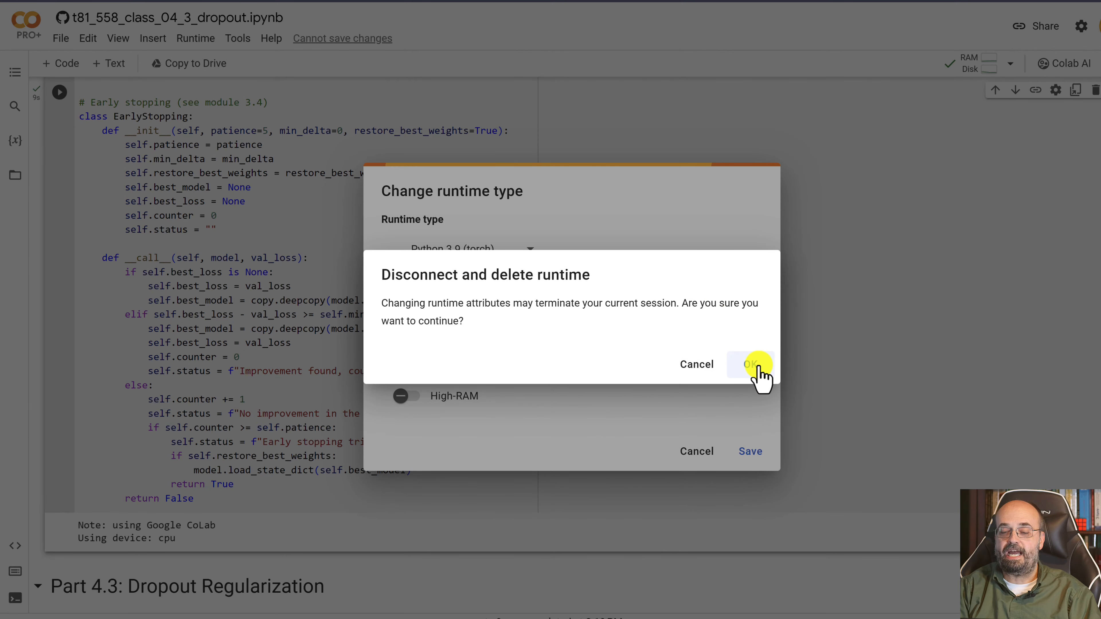
pyautogui.click(750, 364)
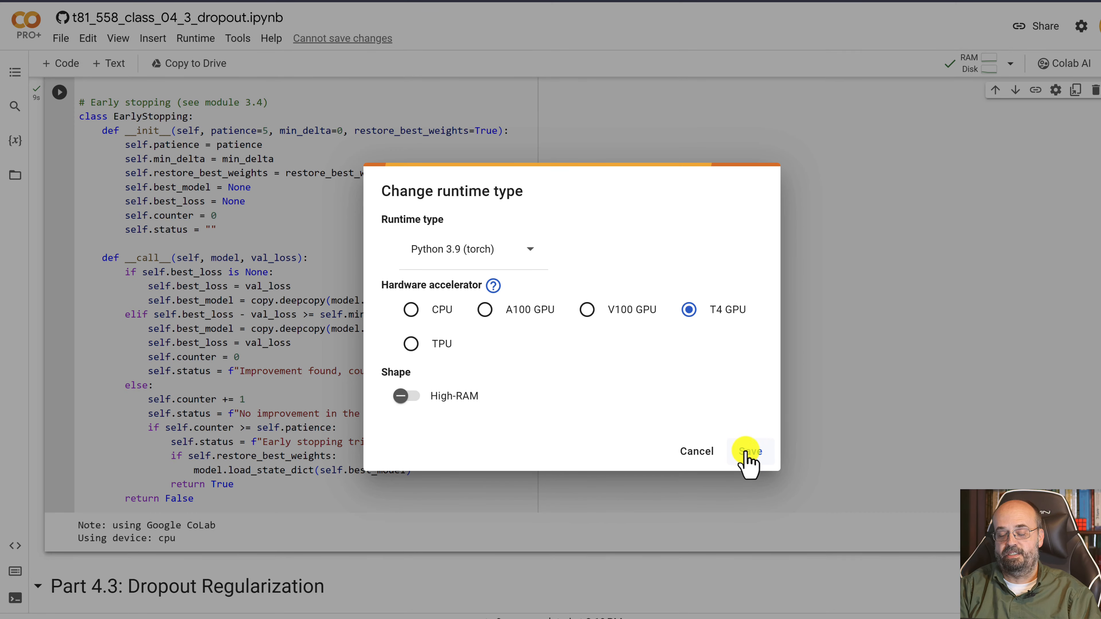
pyautogui.click(749, 452)
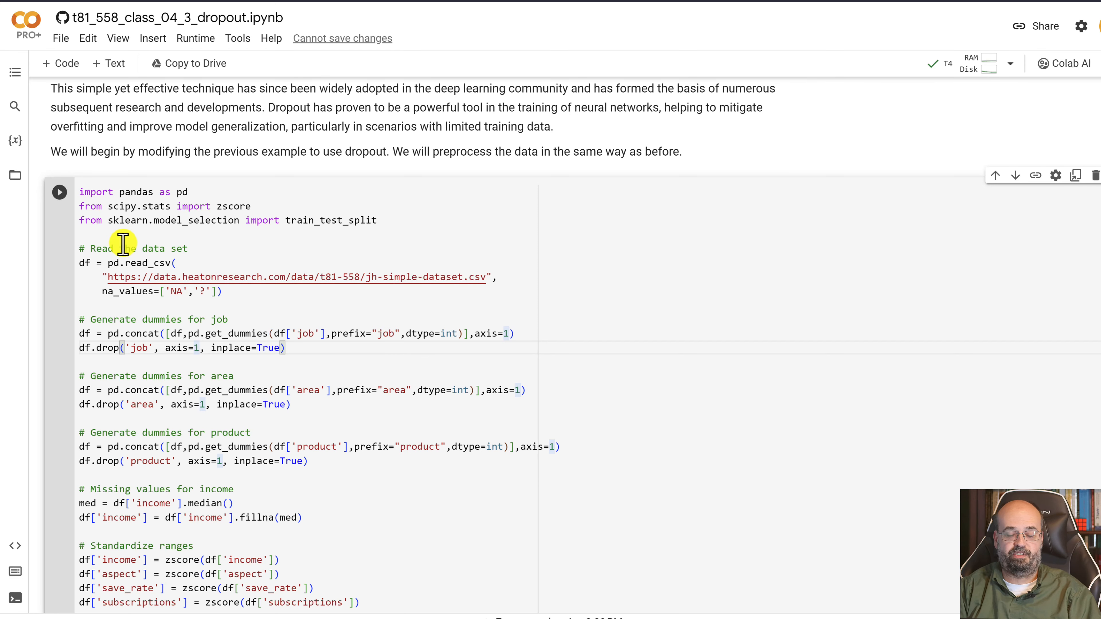
pyautogui.moveTo(295, 299)
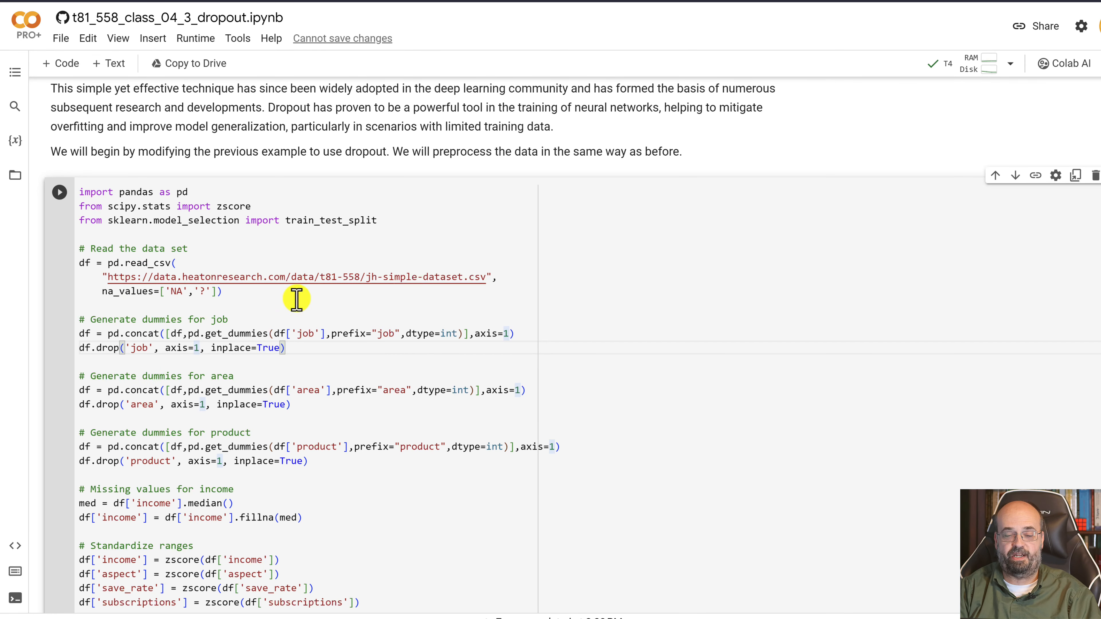
# Scroll down to the job-dataset loading and preprocessing code cell
pyautogui.scroll(-3)
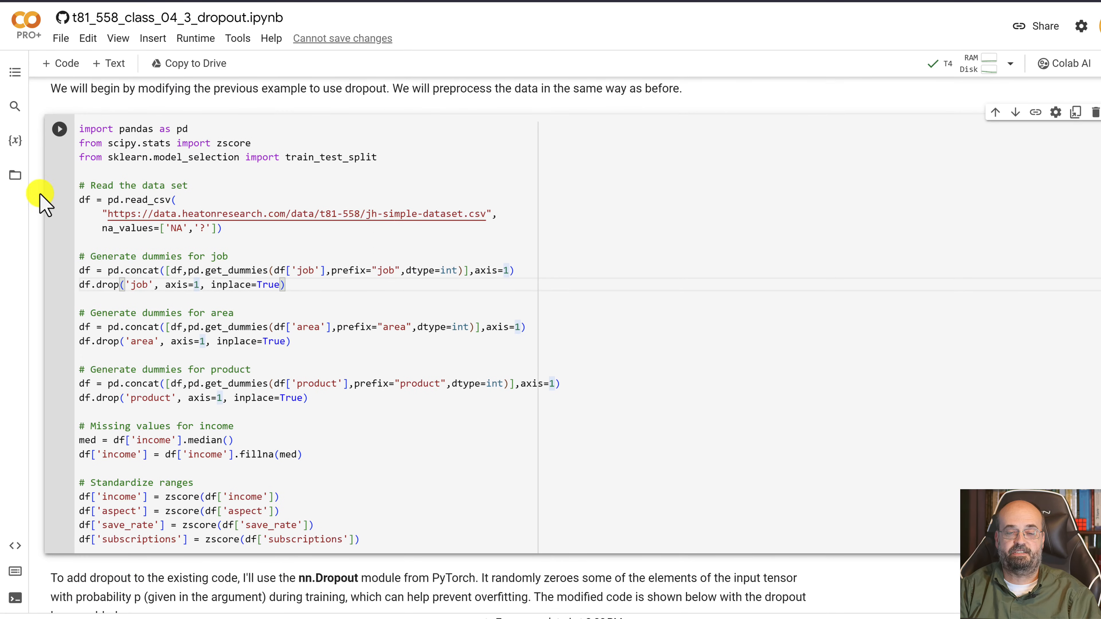
pyautogui.scroll(-3)
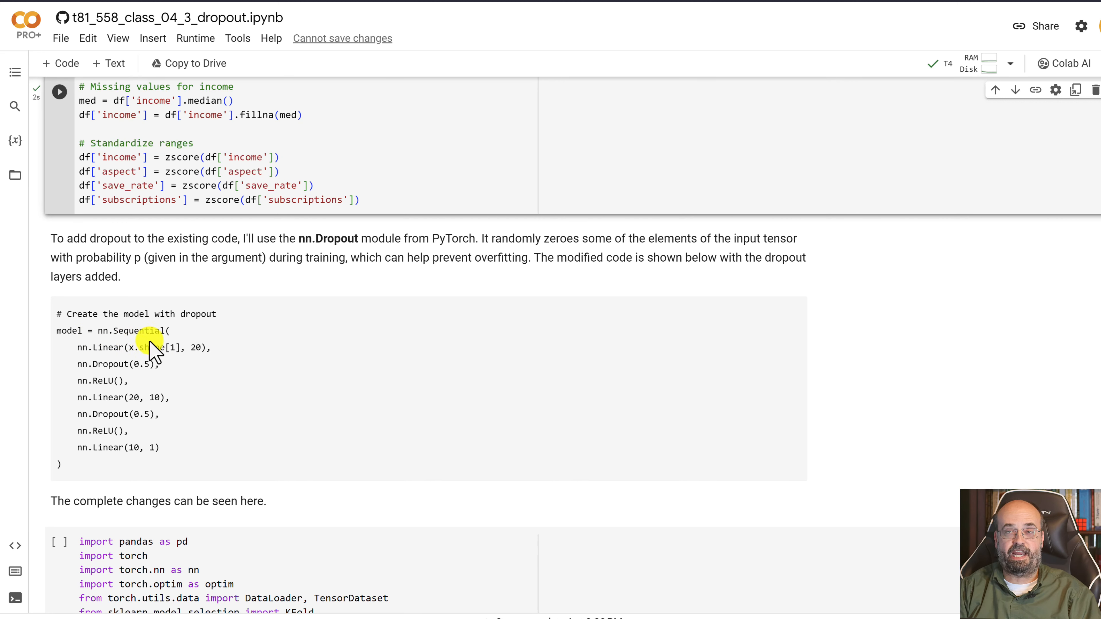
pyautogui.moveTo(195, 346)
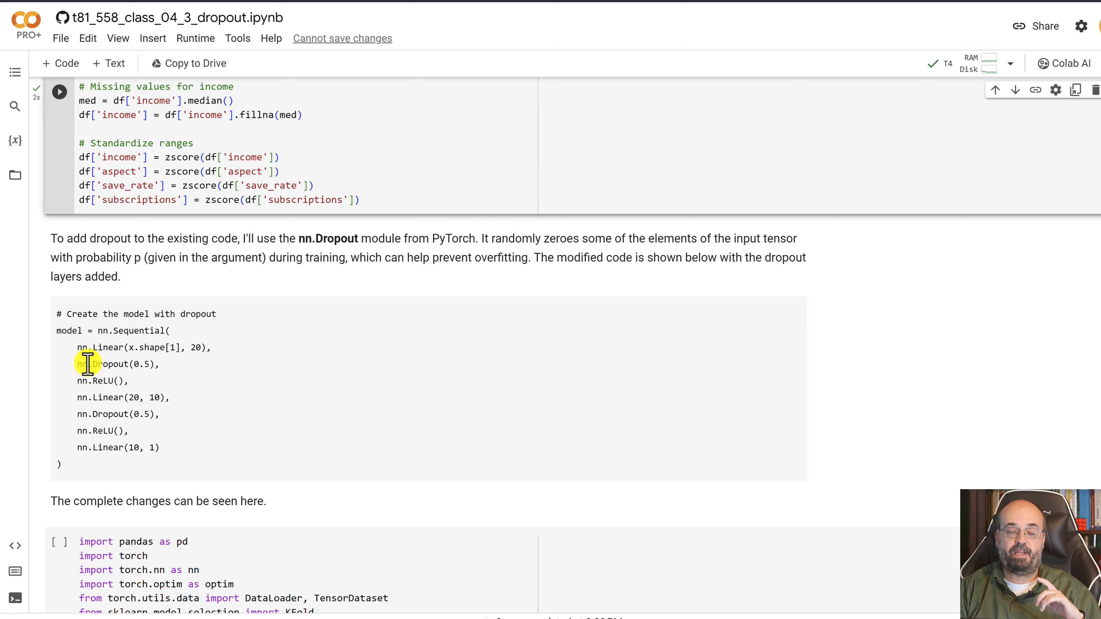
pyautogui.moveTo(161, 376)
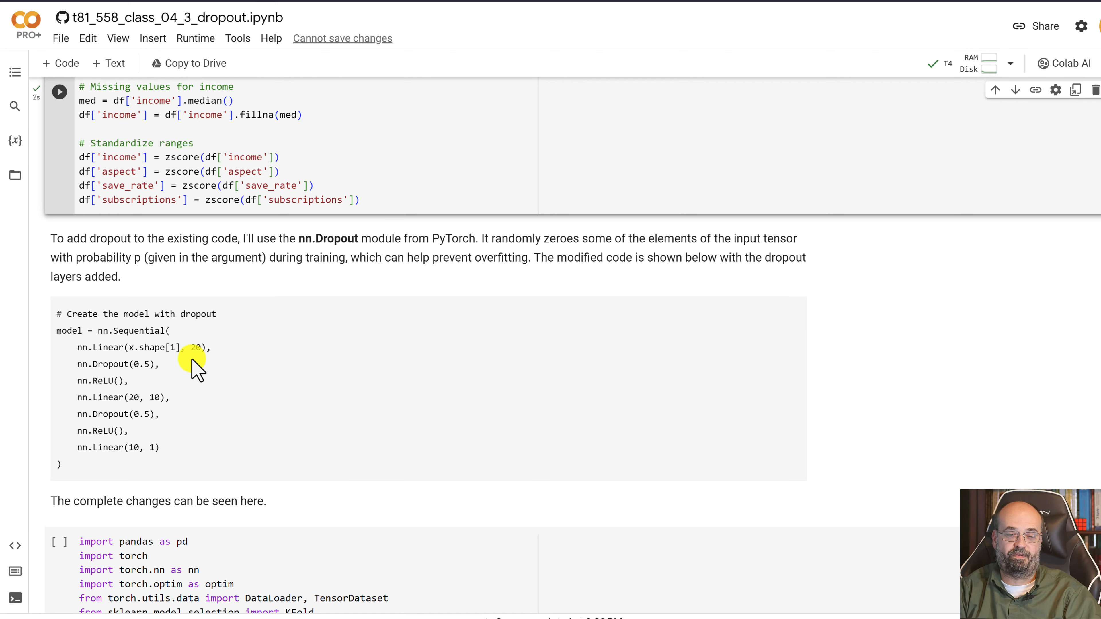
pyautogui.moveTo(364, 345)
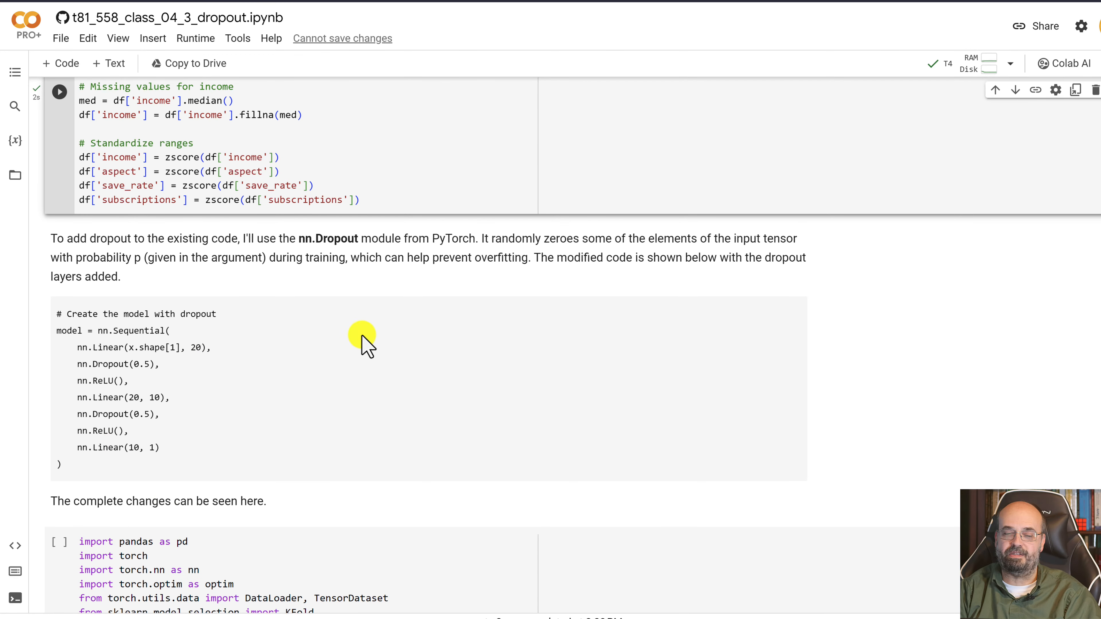
pyautogui.moveTo(480, 283)
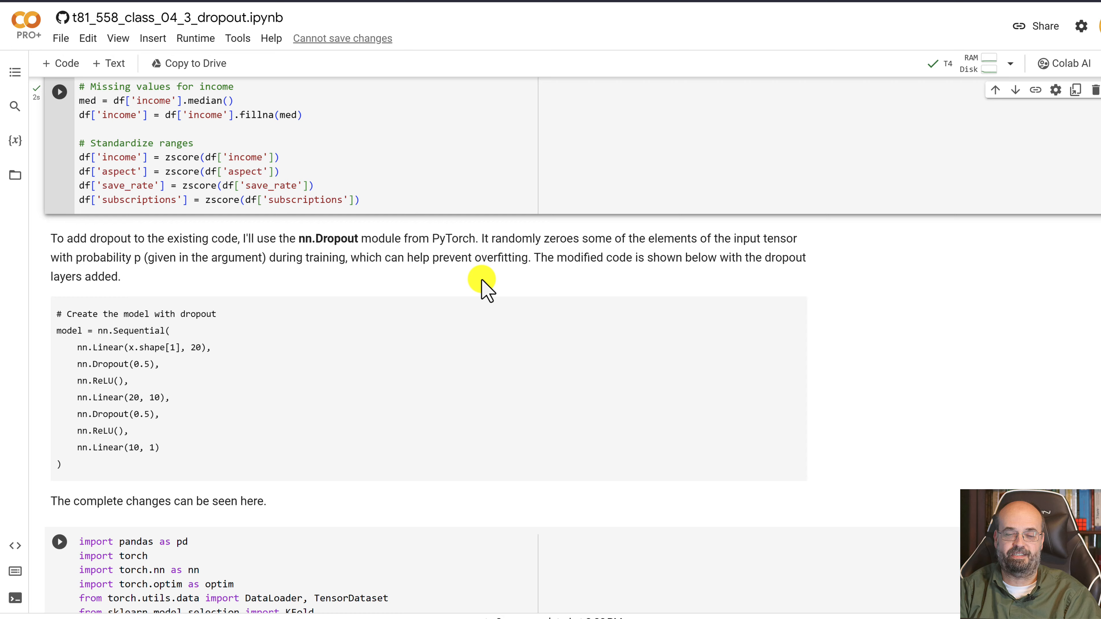
# Scroll to the running dropout training cell and highlight the KFold cross-validation loop line
pyautogui.scroll(-3)
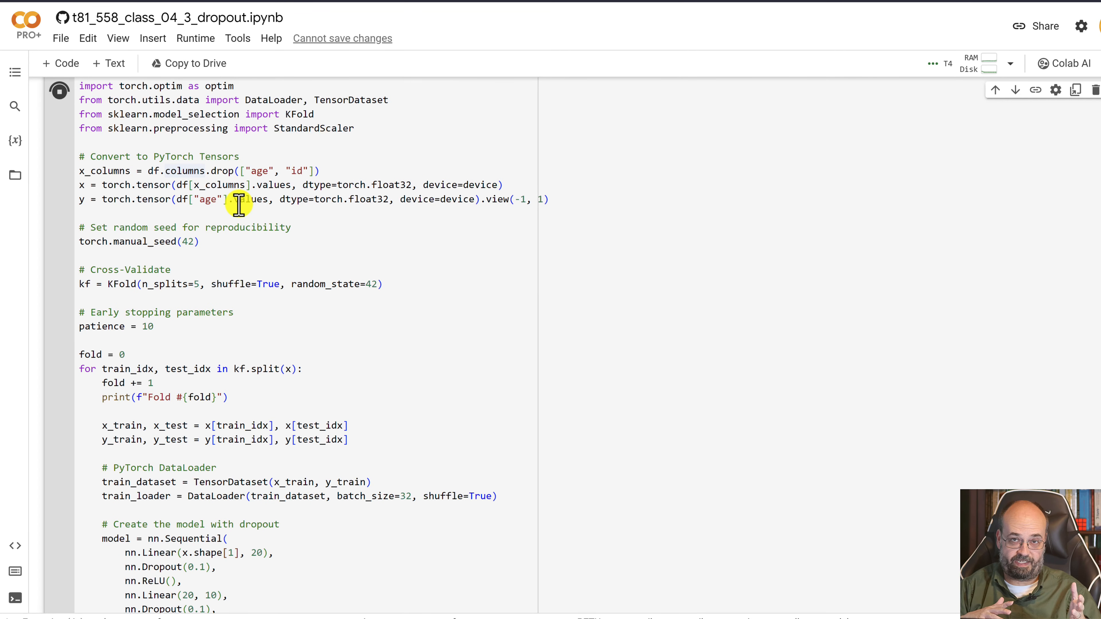
pyautogui.moveTo(83, 368)
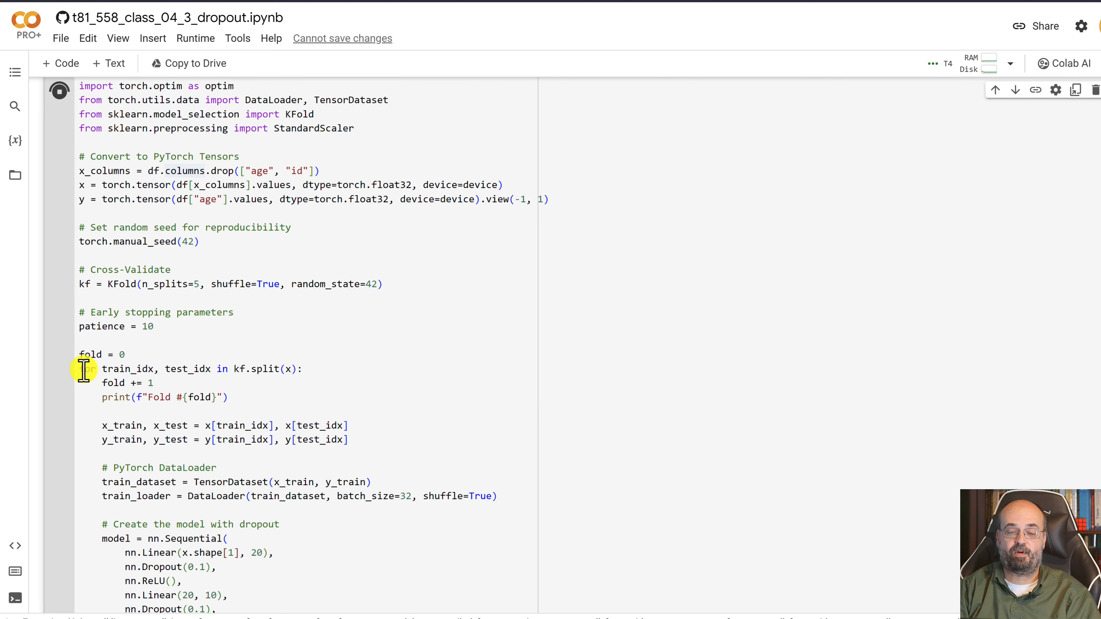
pyautogui.moveTo(83, 369); pyautogui.dragTo(302, 368)
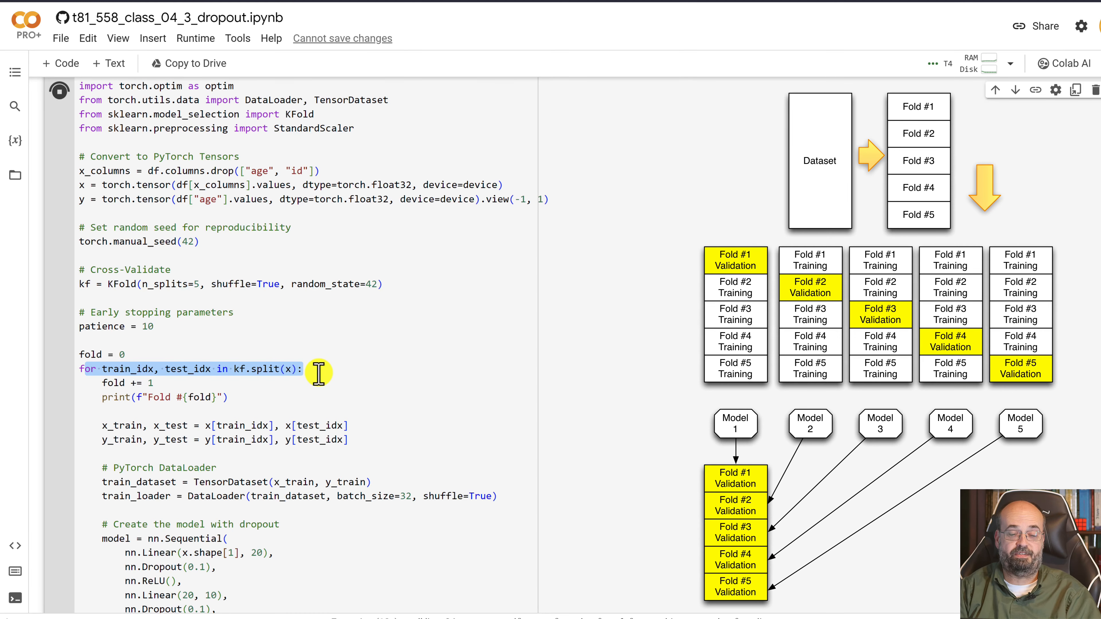
pyautogui.scroll(-3)
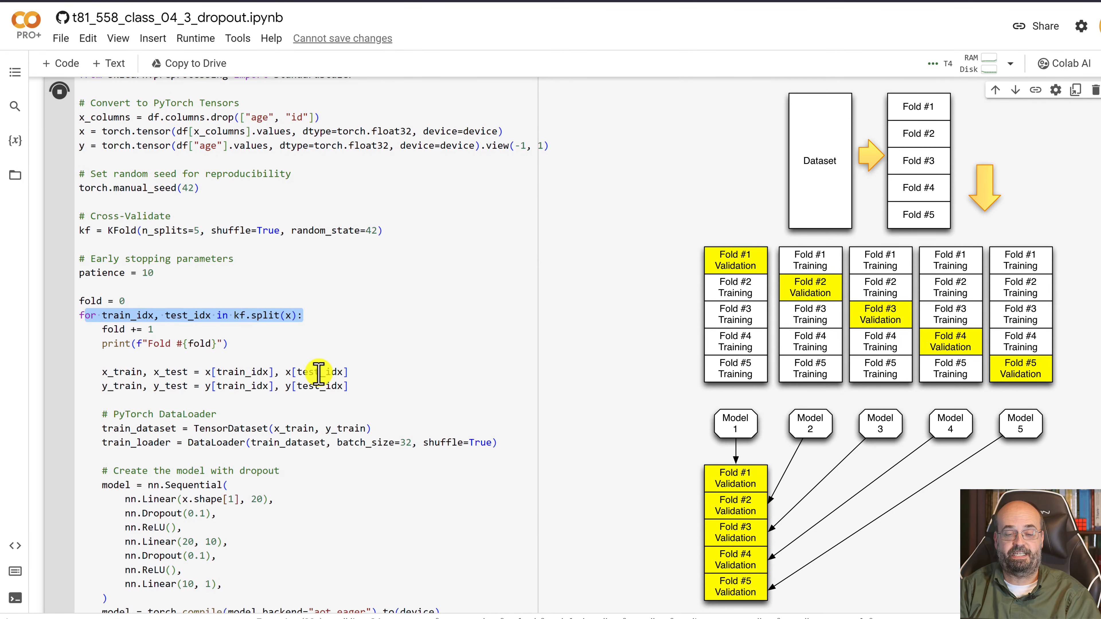
pyautogui.scroll(-3)
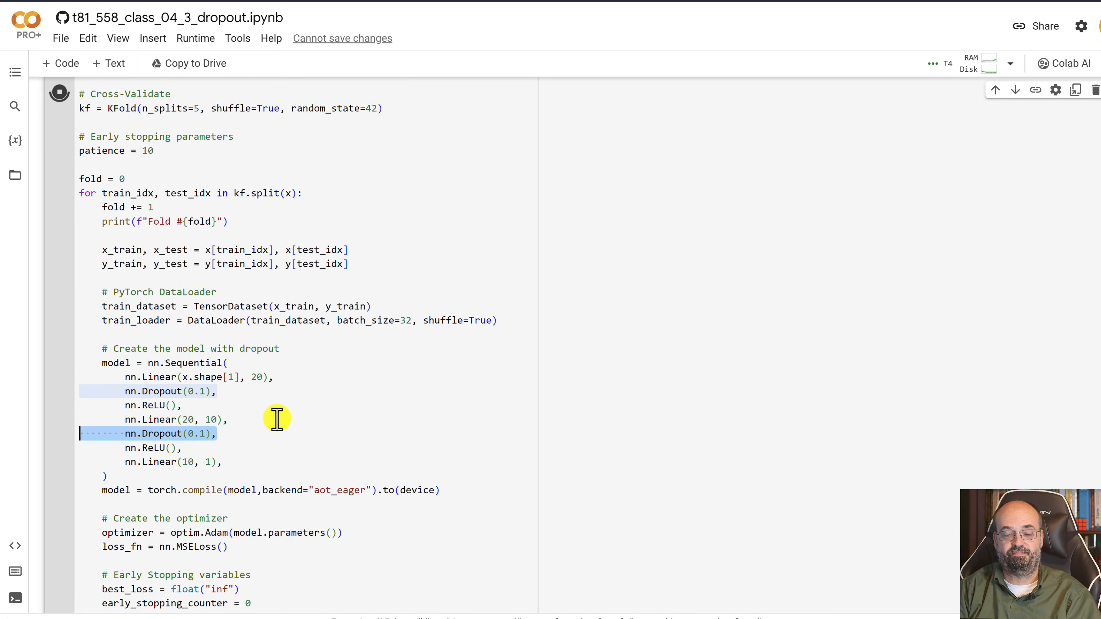
# Scroll through the five fold results to the final Fold score RMSE of 3.4200210571289062
pyautogui.scroll(-3)
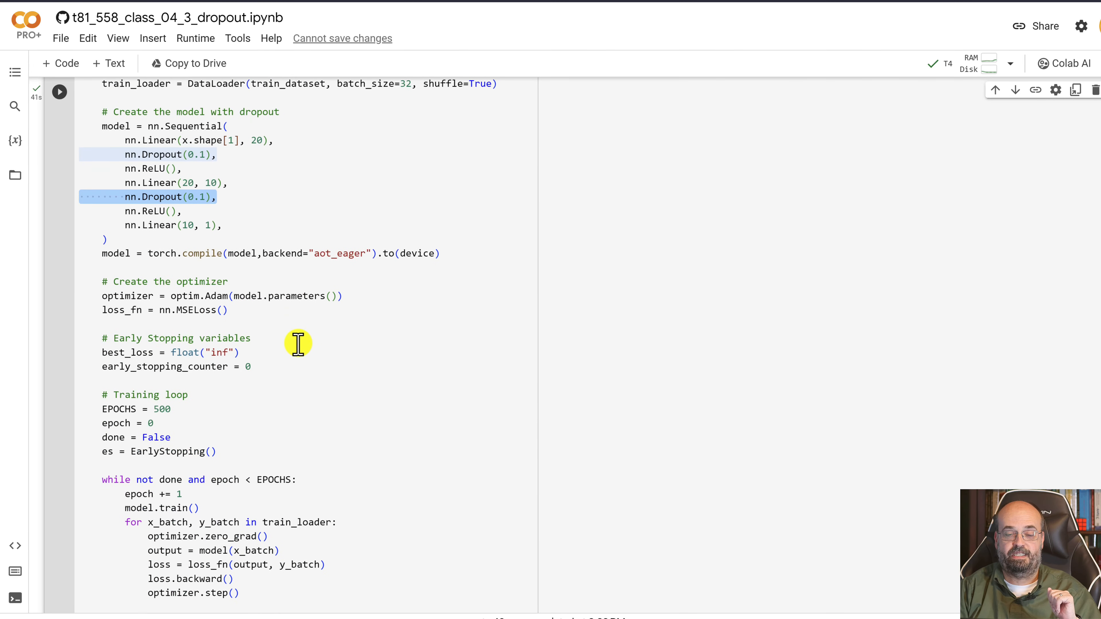
pyautogui.scroll(-3)
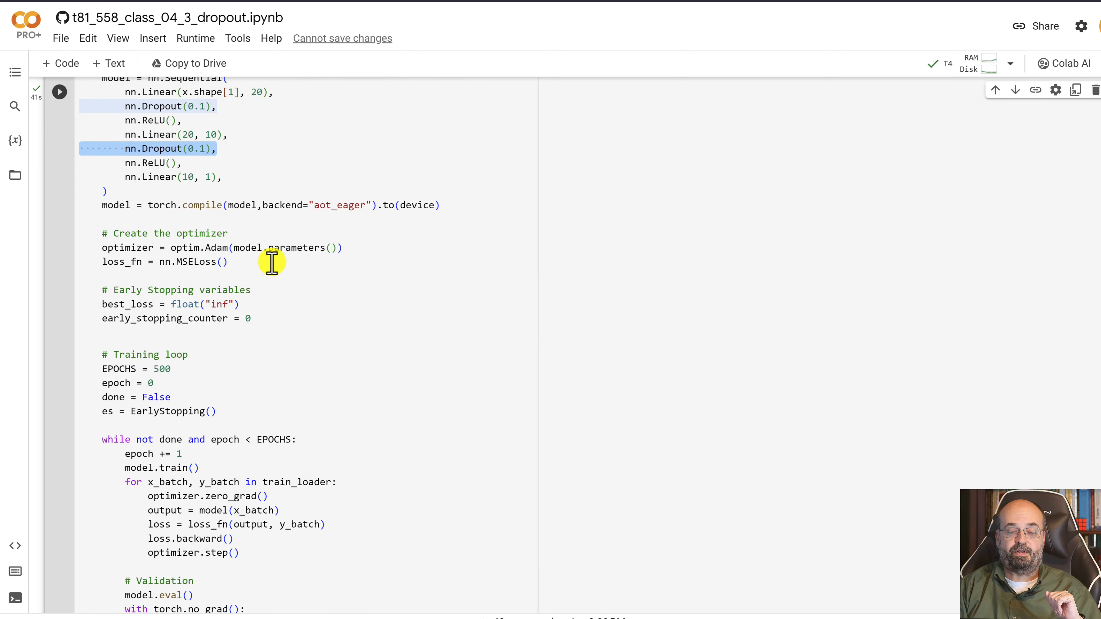
pyautogui.scroll(-3)
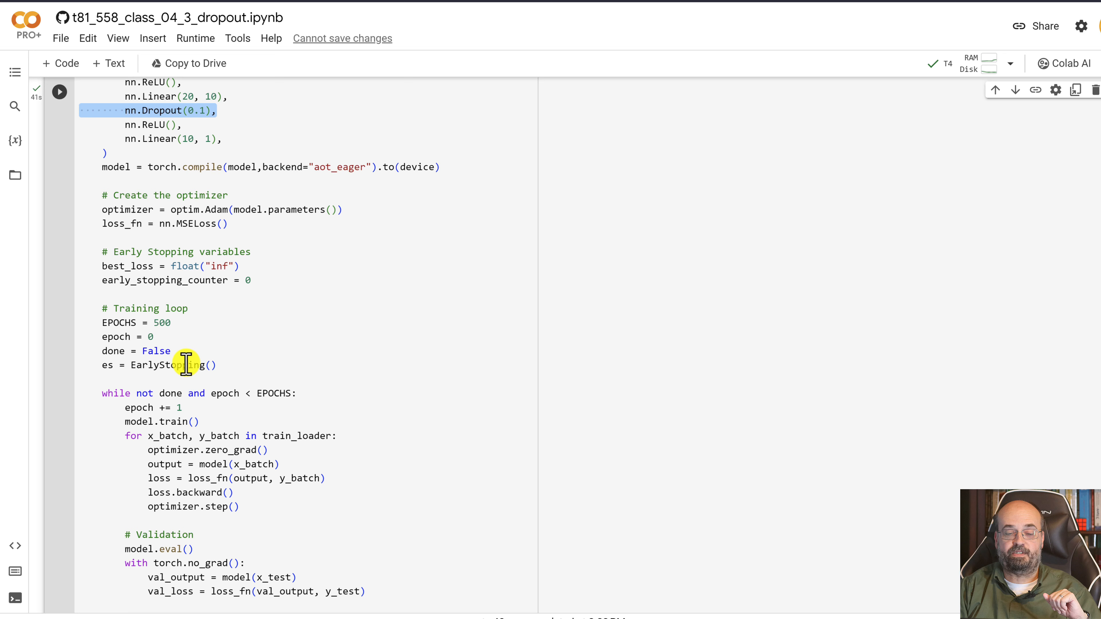
pyautogui.scroll(-3)
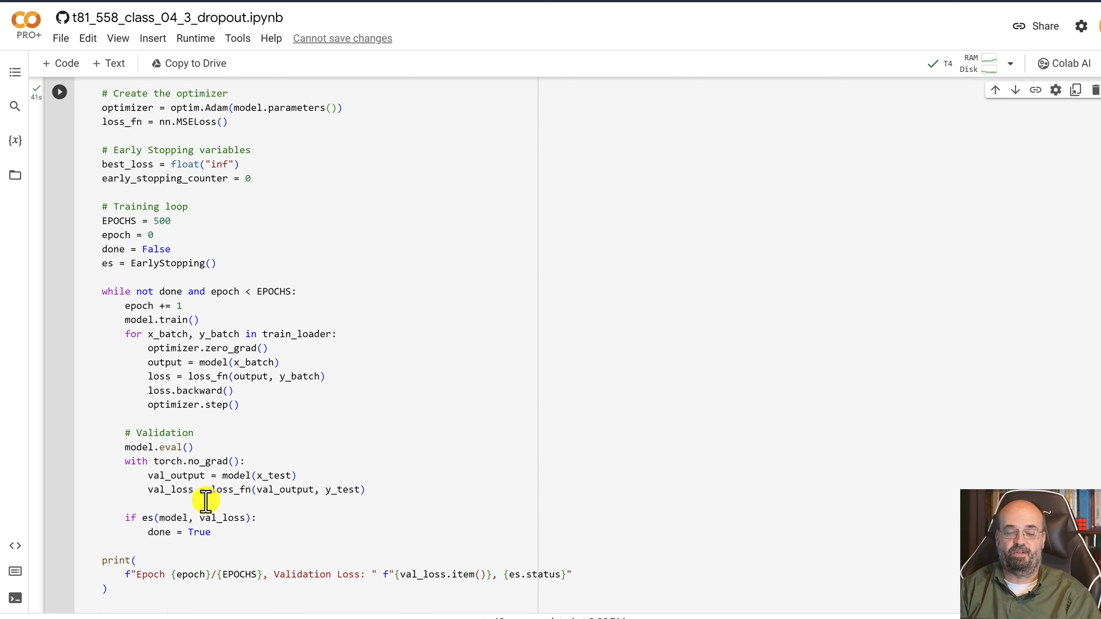
pyautogui.scroll(-3)
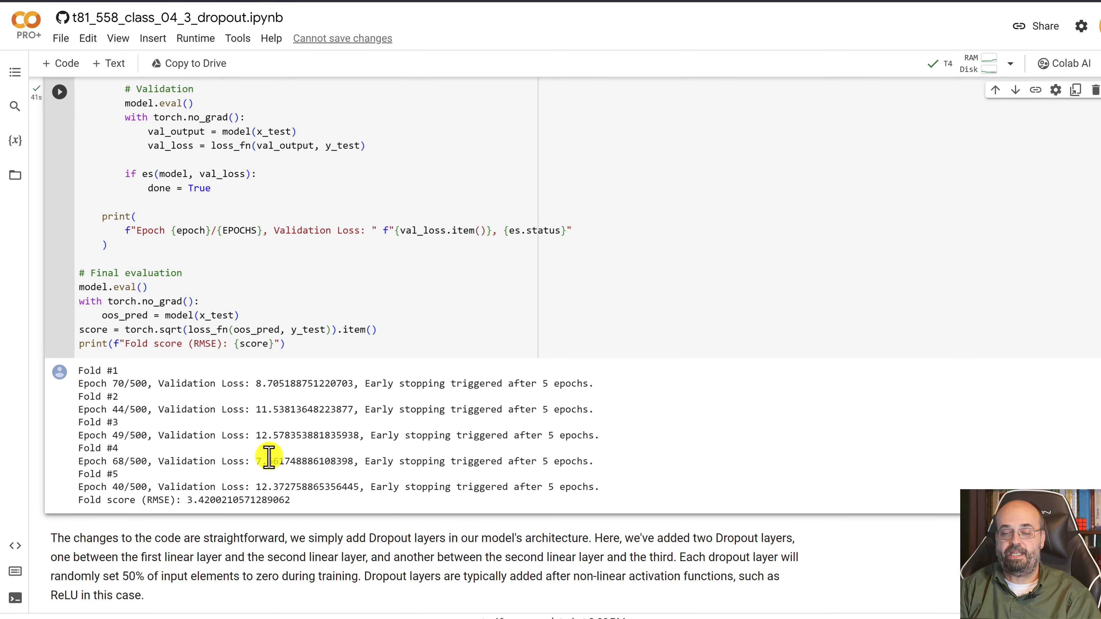
pyautogui.moveTo(159, 508)
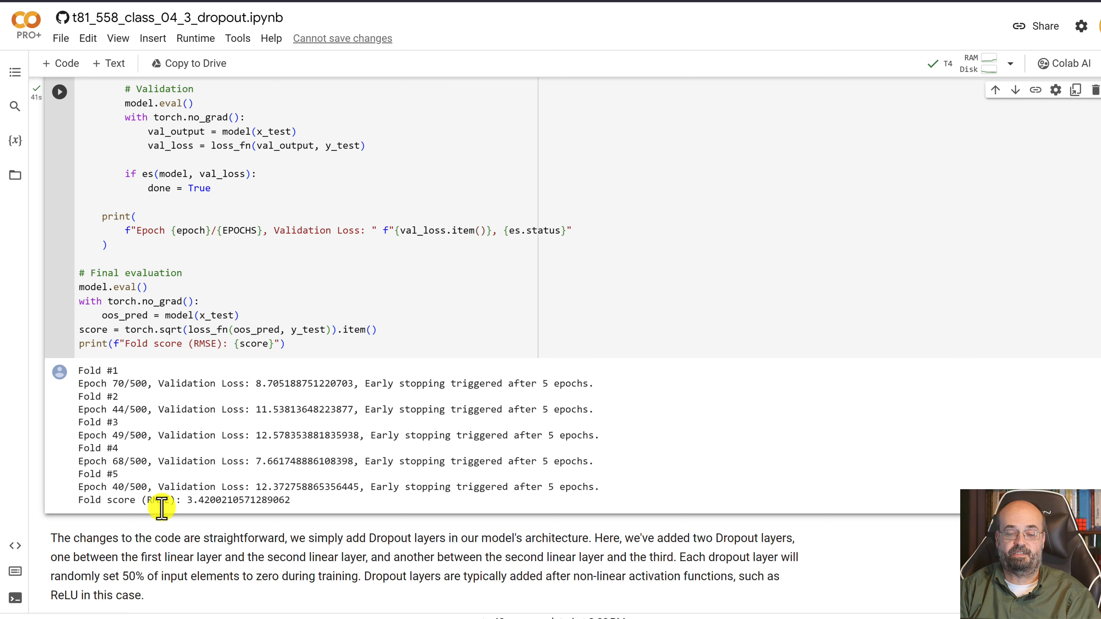